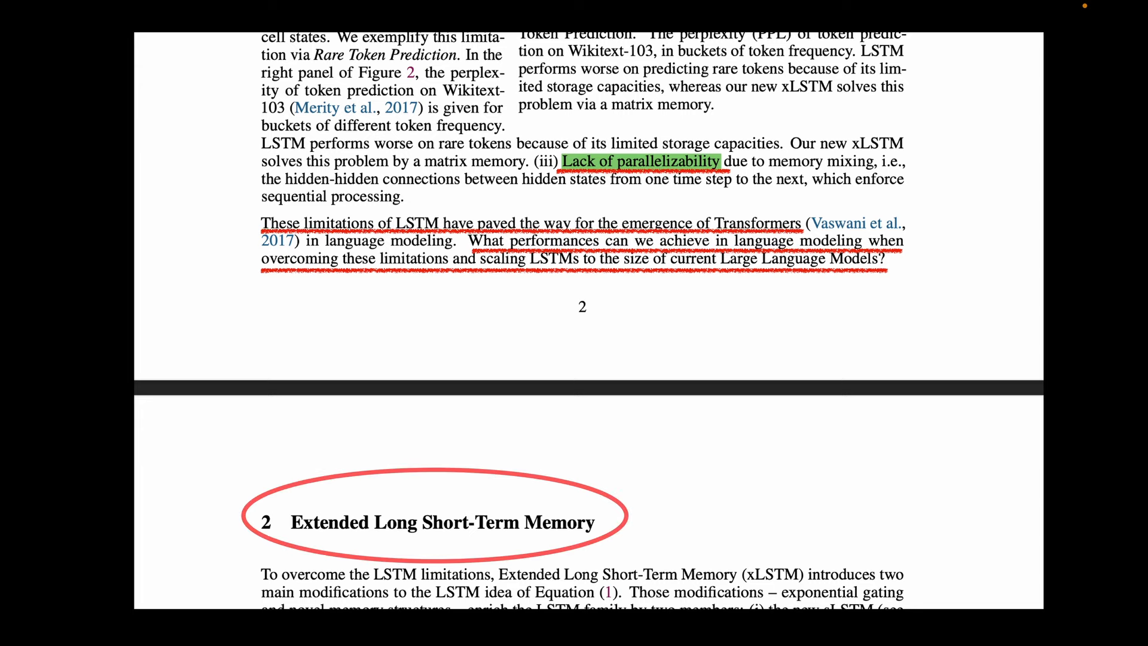
Scroll up to the blank page and draw a horizontal line as the red axis
scroll(up, 3)
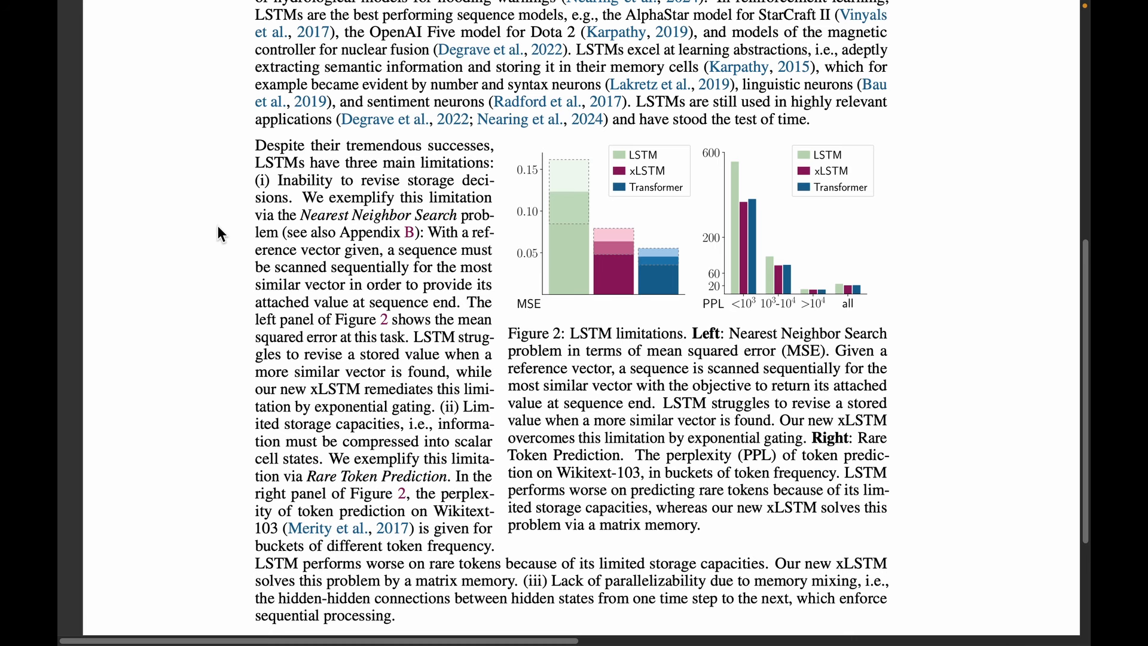
mouse_move(426, 183)
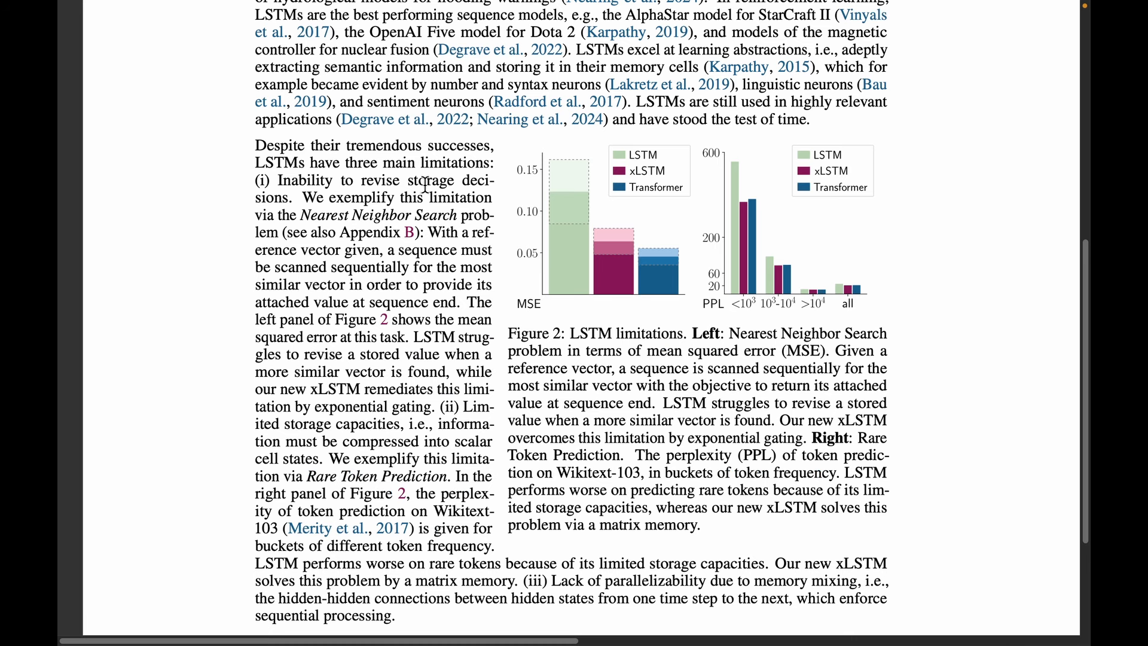
scroll(up, 3)
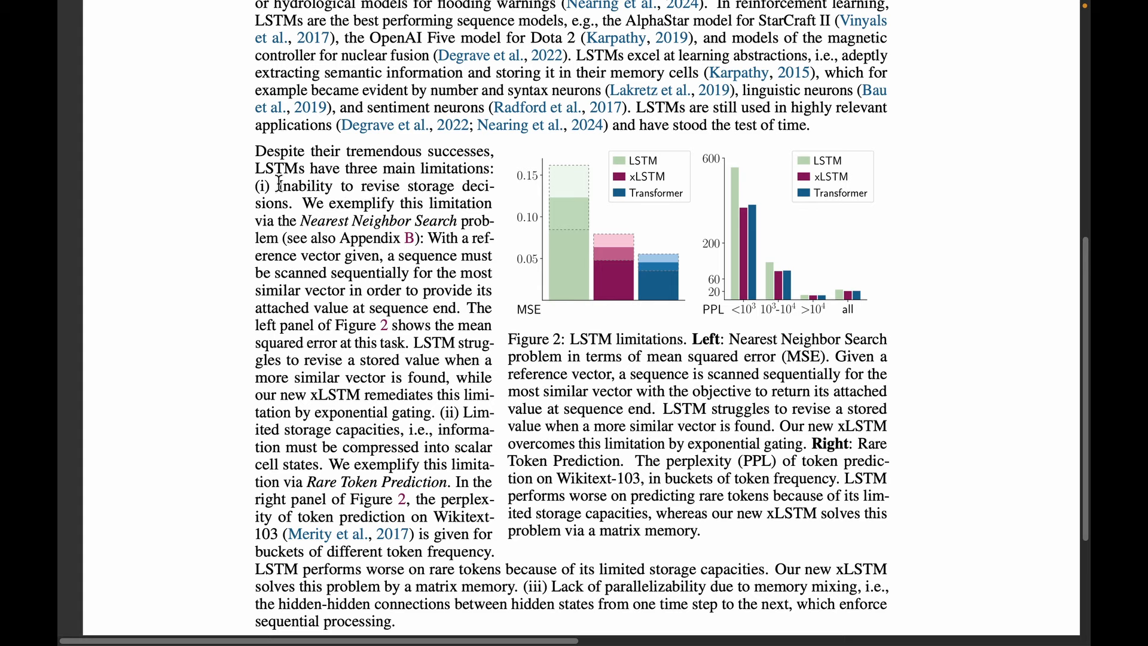
drag(277, 187, 492, 186)
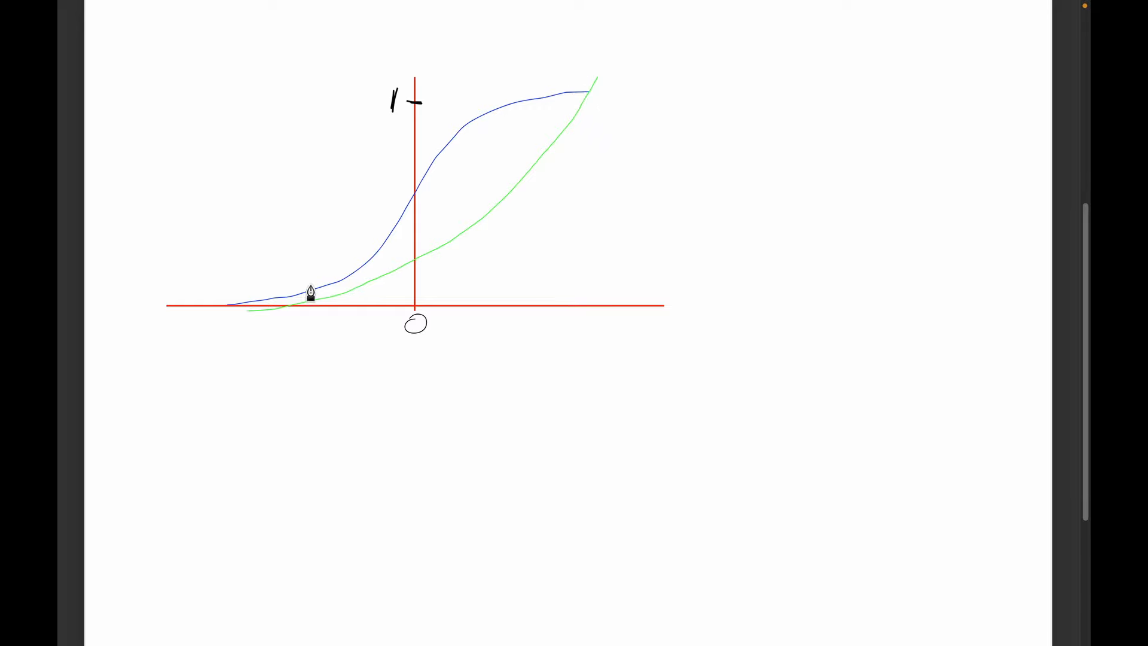
mouse_move(456, 148)
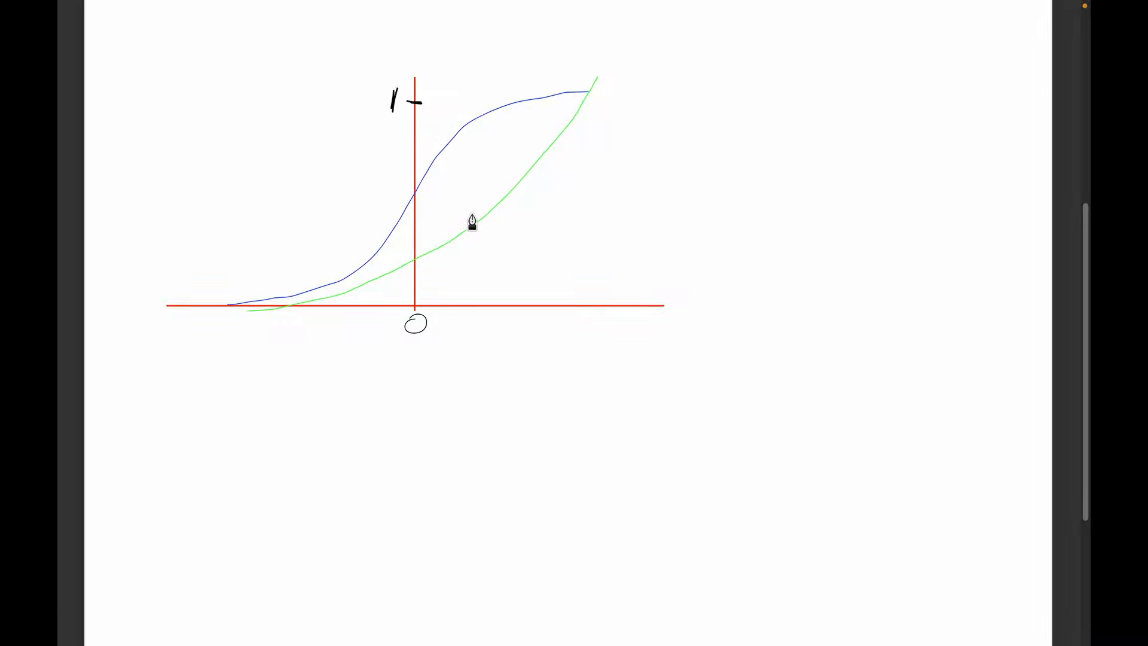
mouse_move(555, 303)
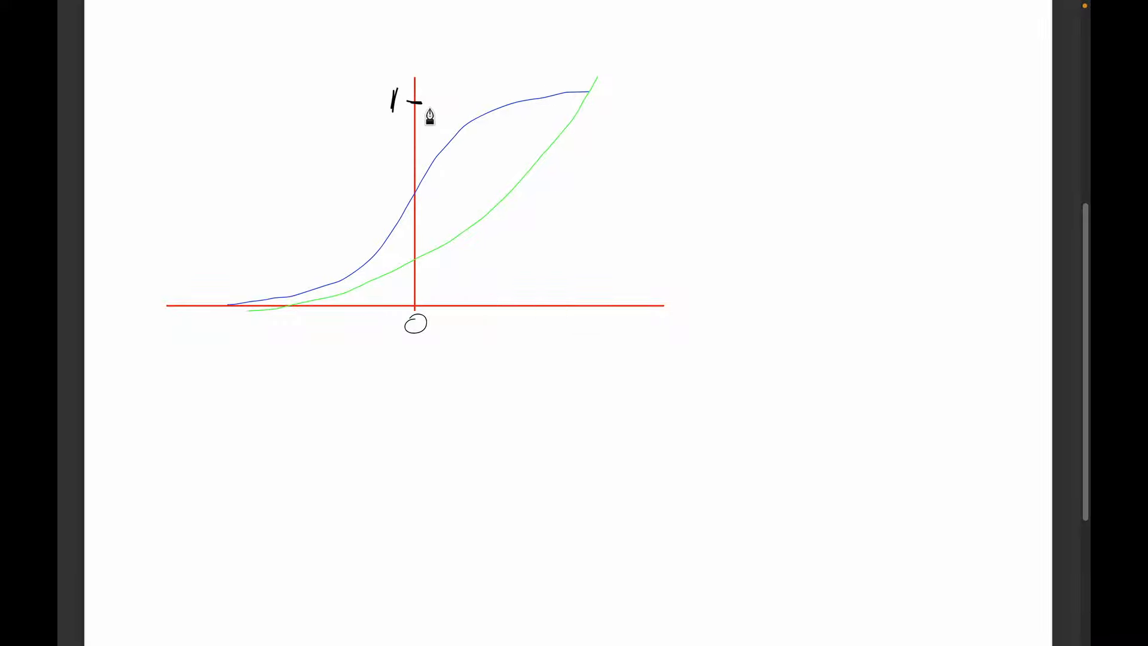
mouse_move(542, 322)
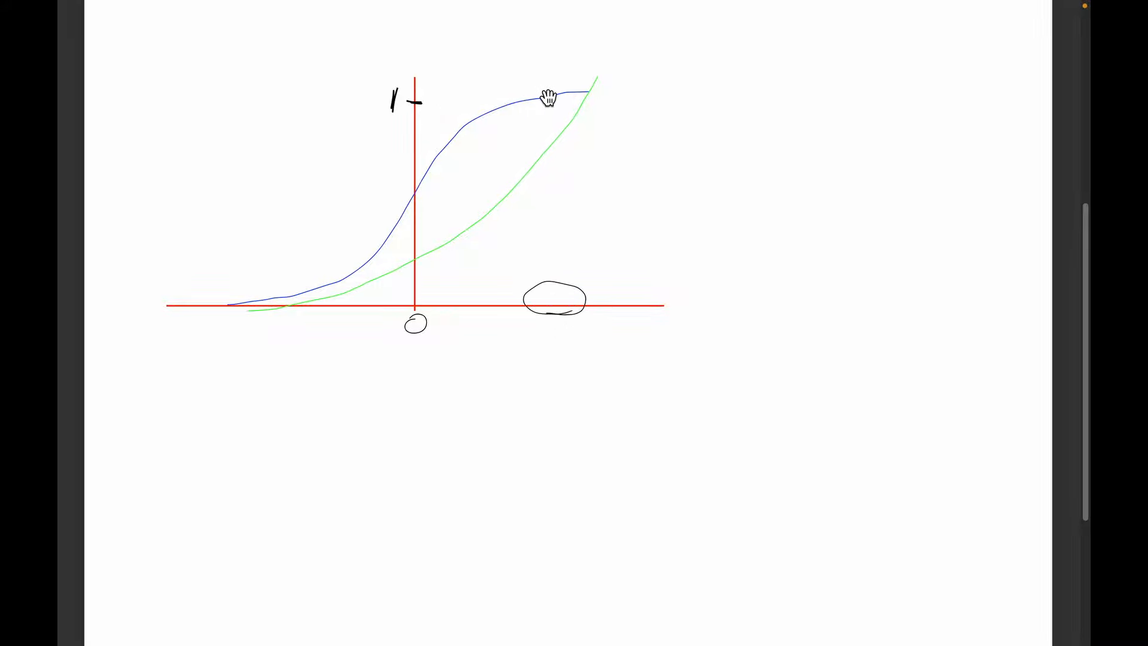
mouse_move(540, 101)
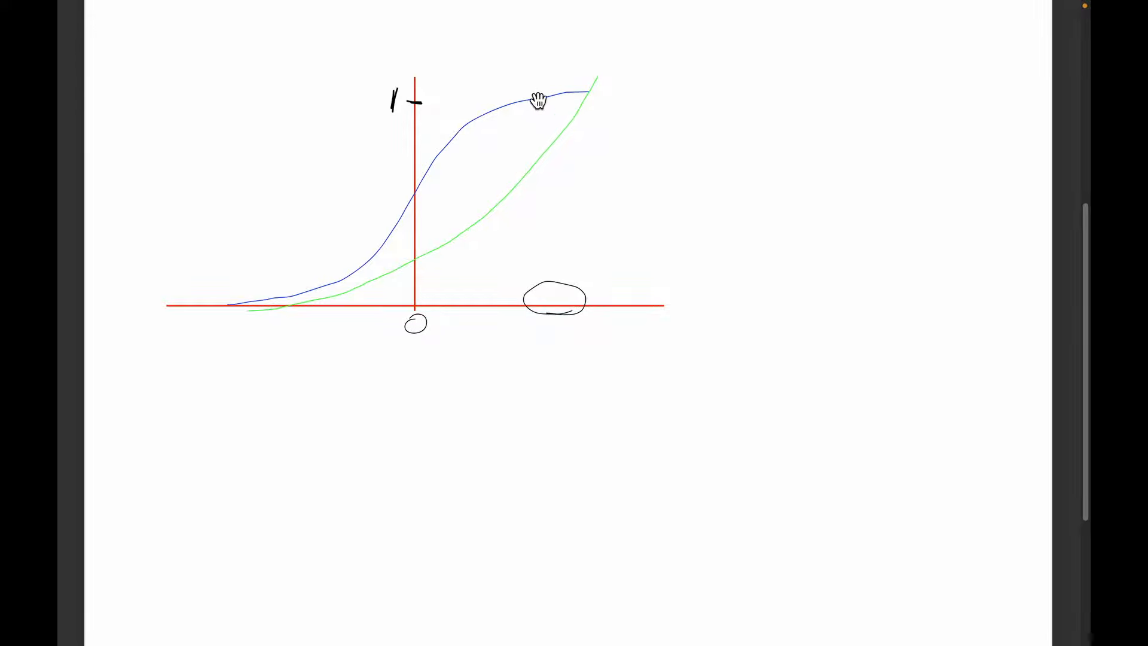
mouse_move(408, 105)
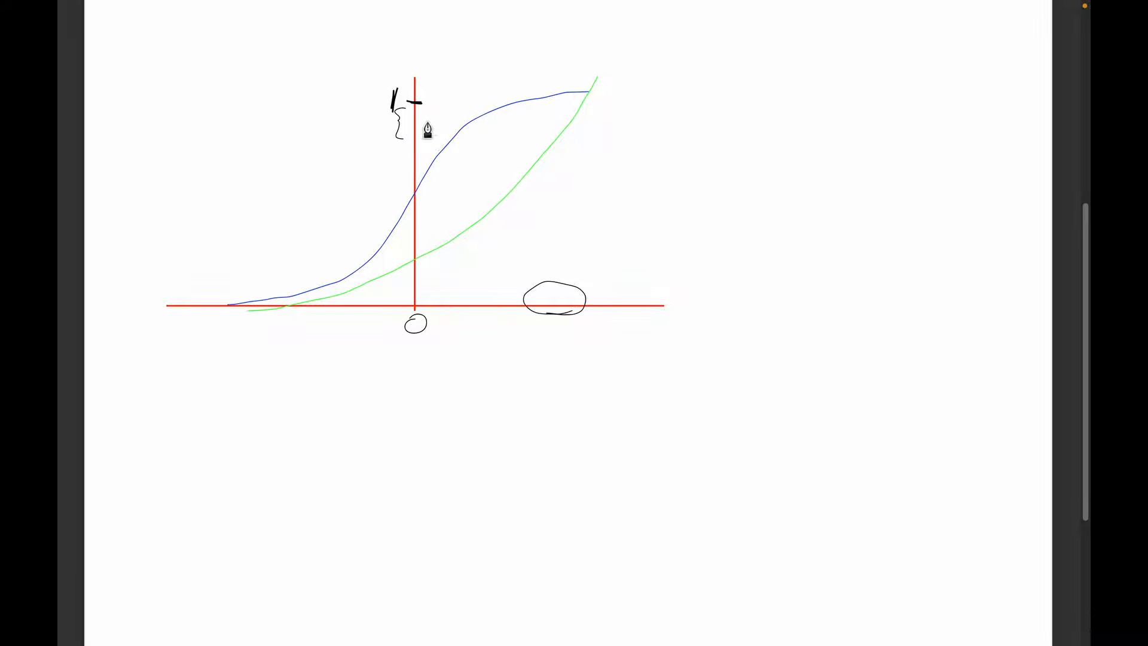
mouse_move(575, 303)
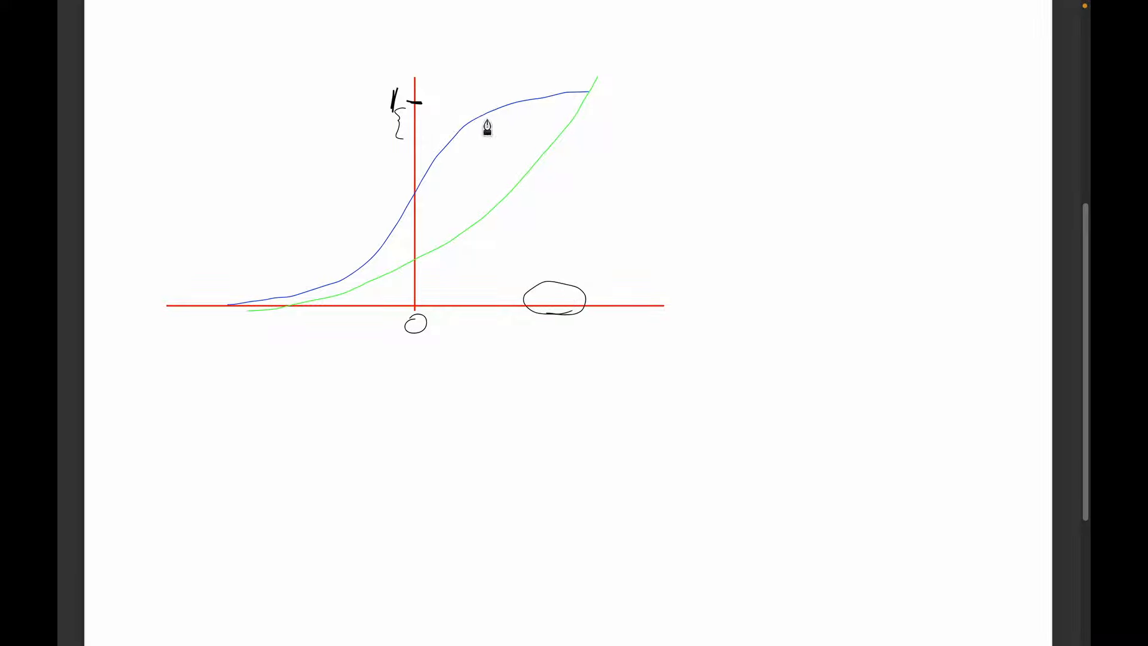
mouse_move(511, 214)
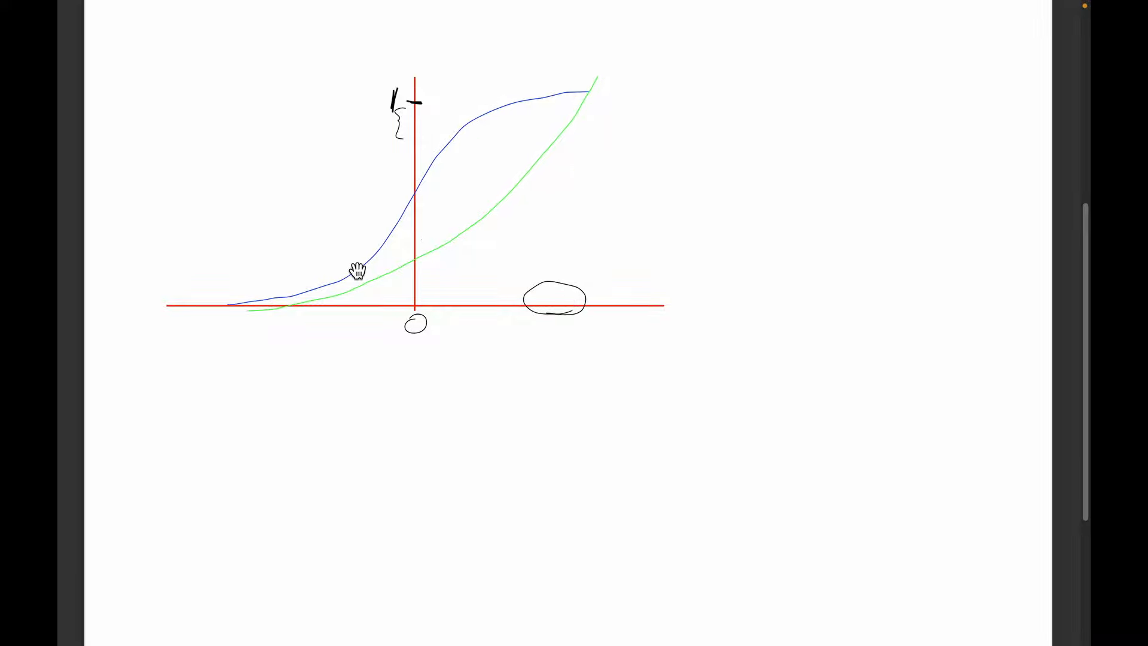
mouse_move(576, 113)
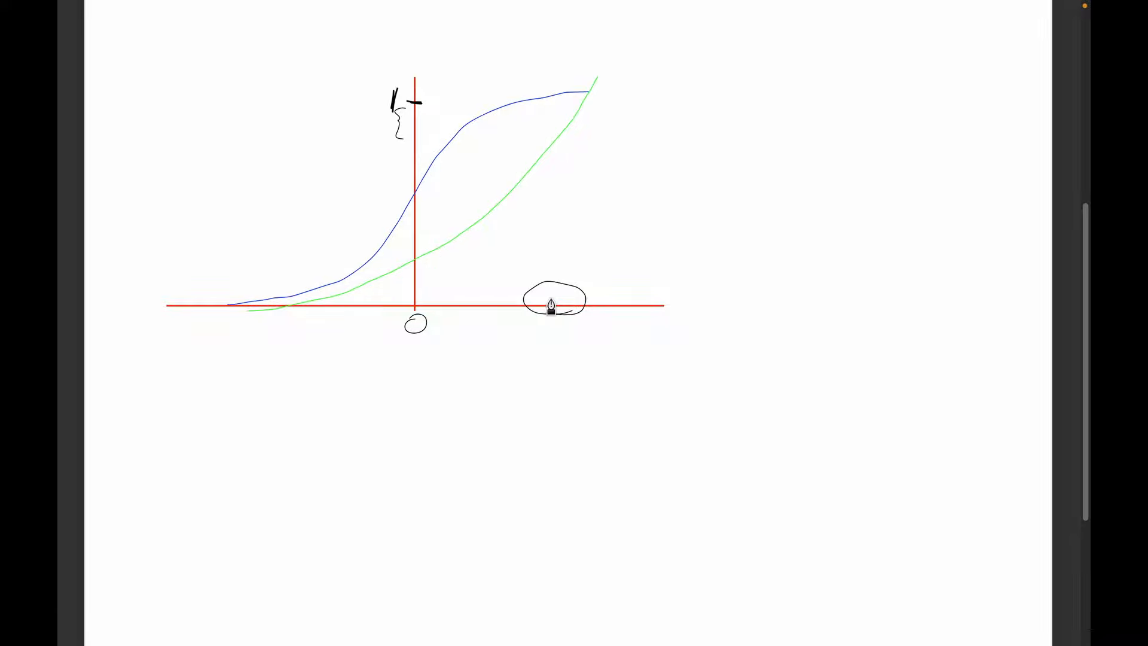
mouse_move(586, 101)
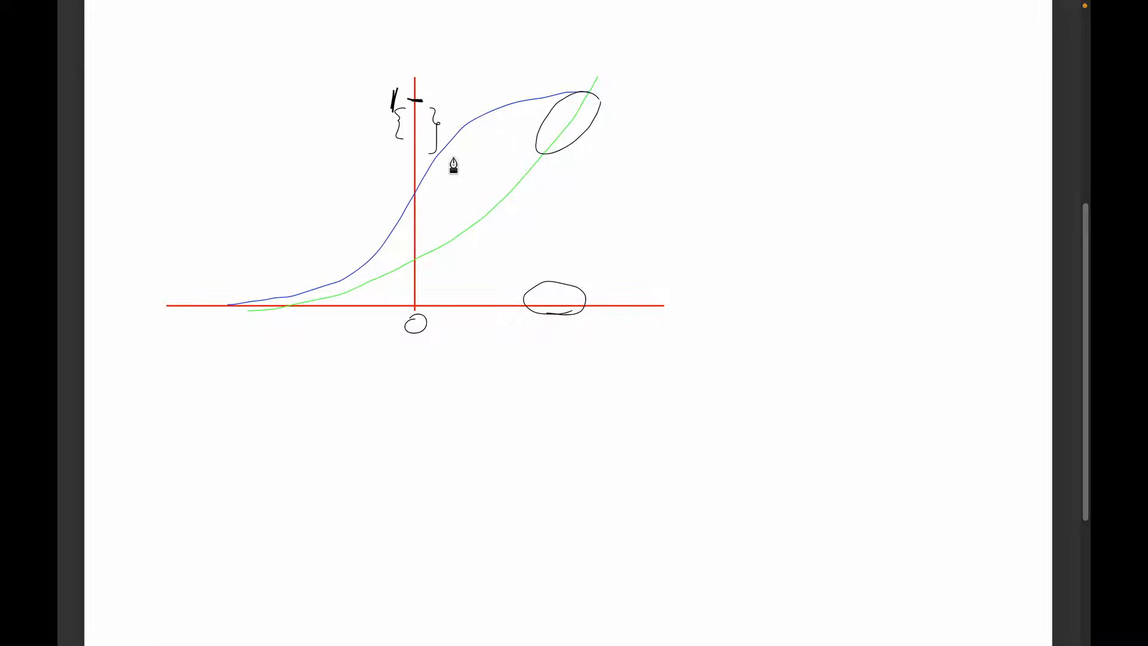
mouse_move(577, 108)
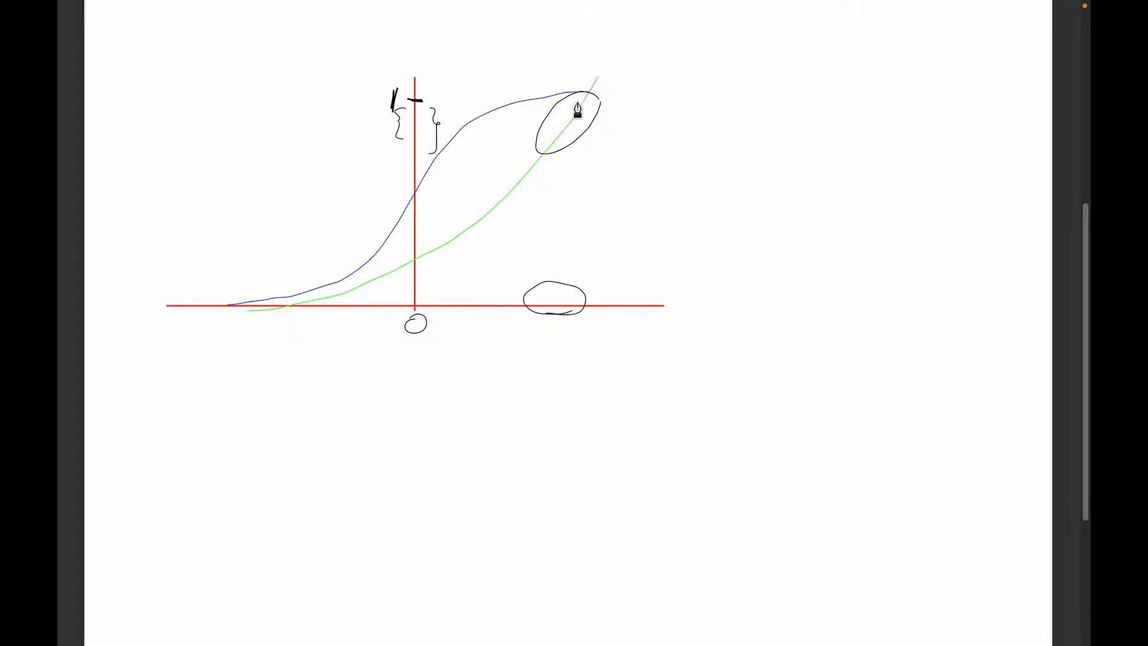
mouse_move(615, 108)
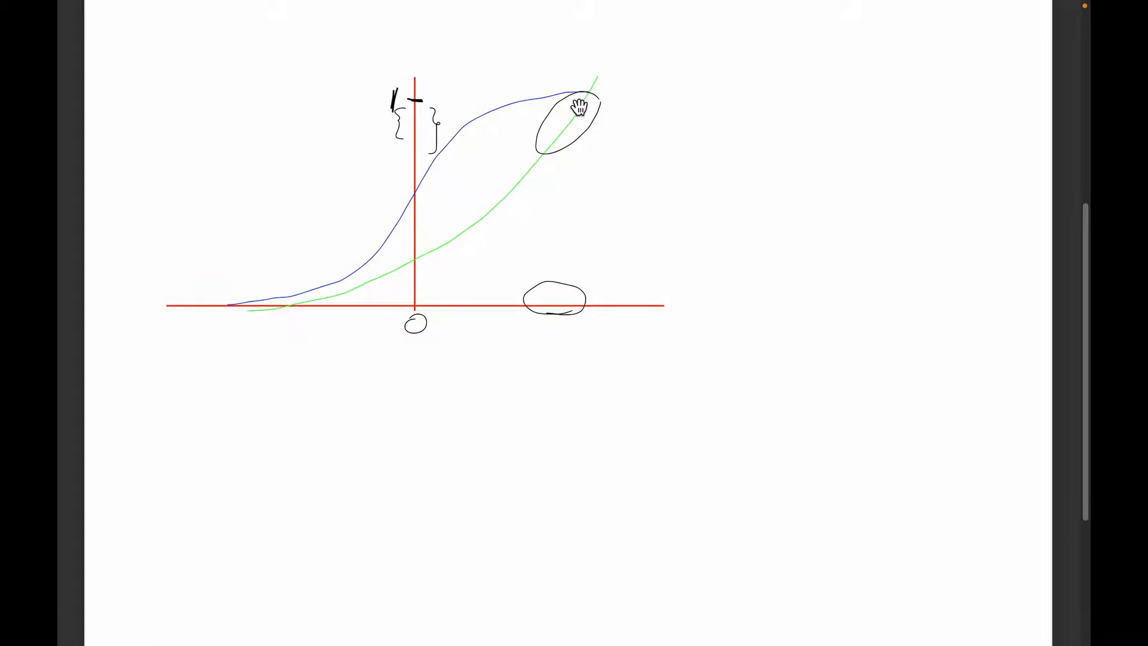
mouse_move(573, 93)
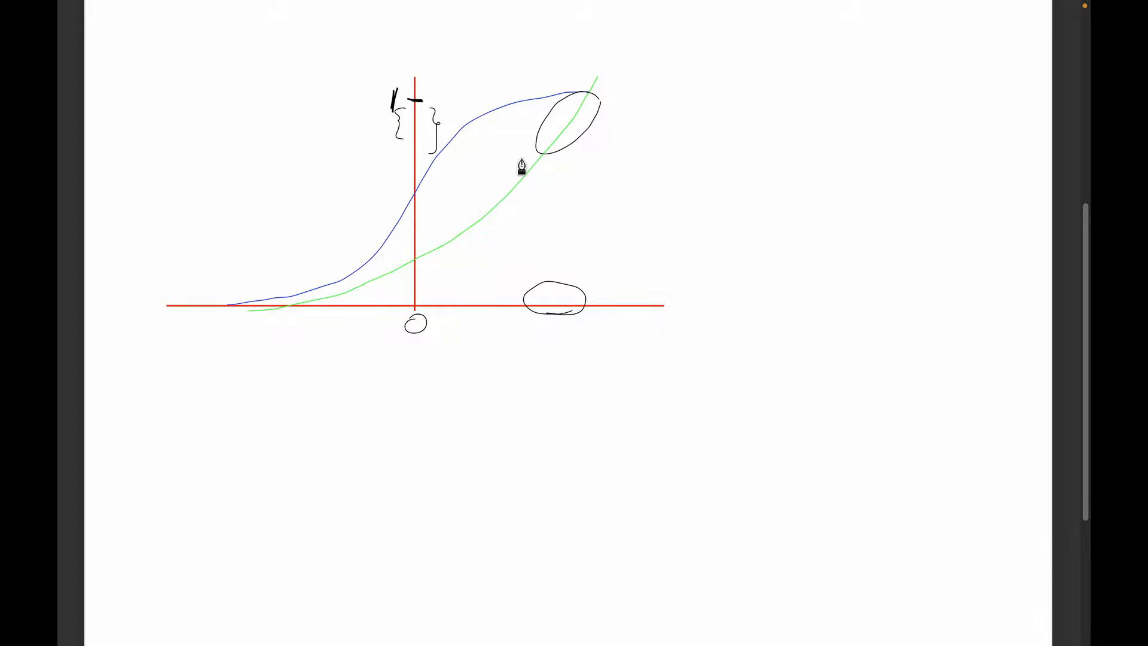
mouse_move(454, 258)
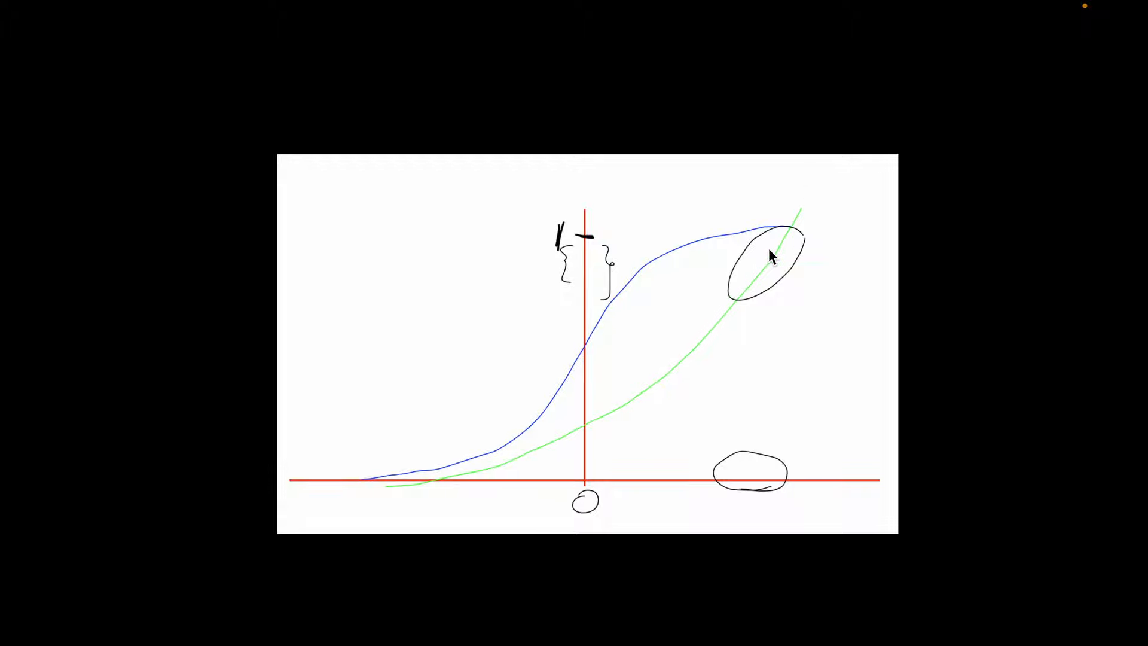
mouse_move(784, 402)
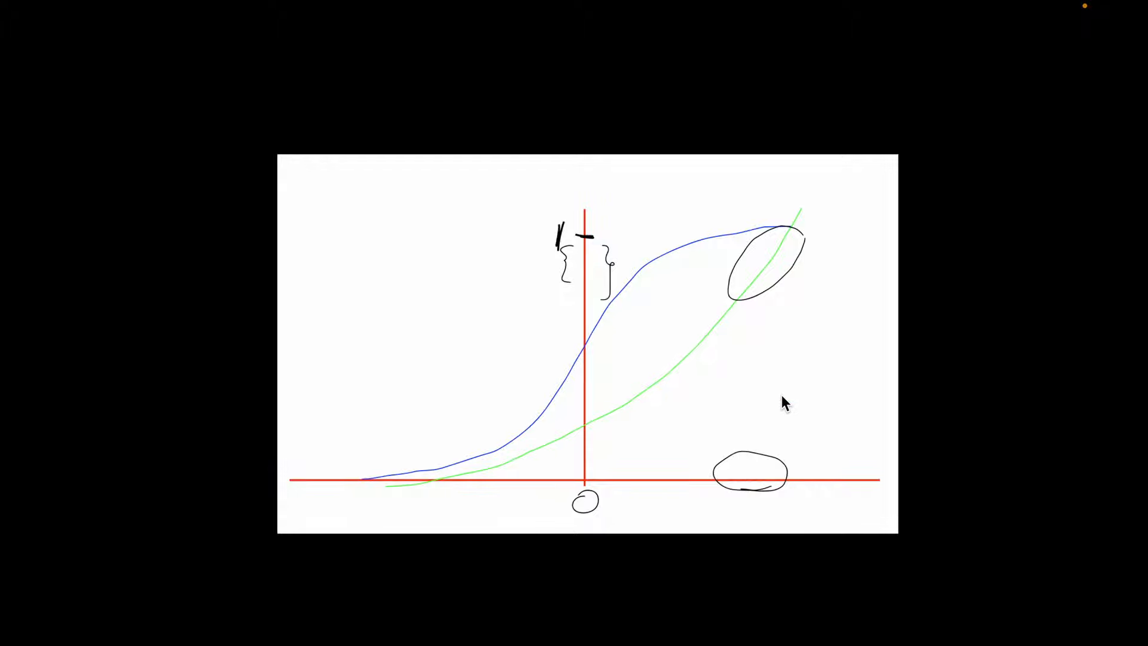
mouse_move(664, 316)
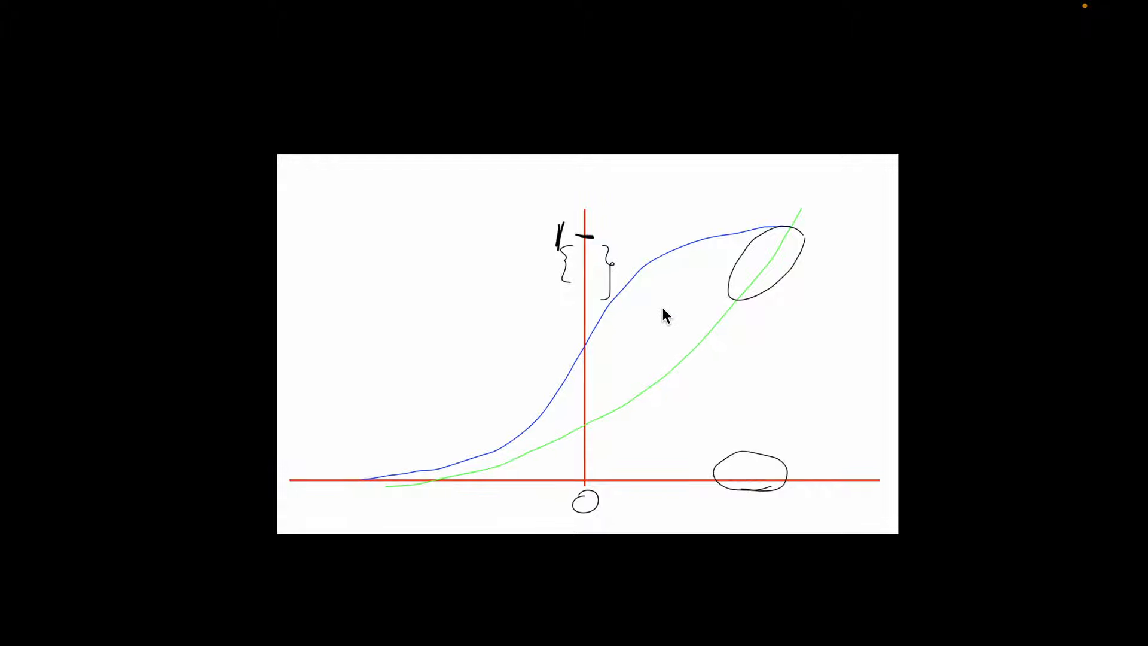
mouse_move(600, 560)
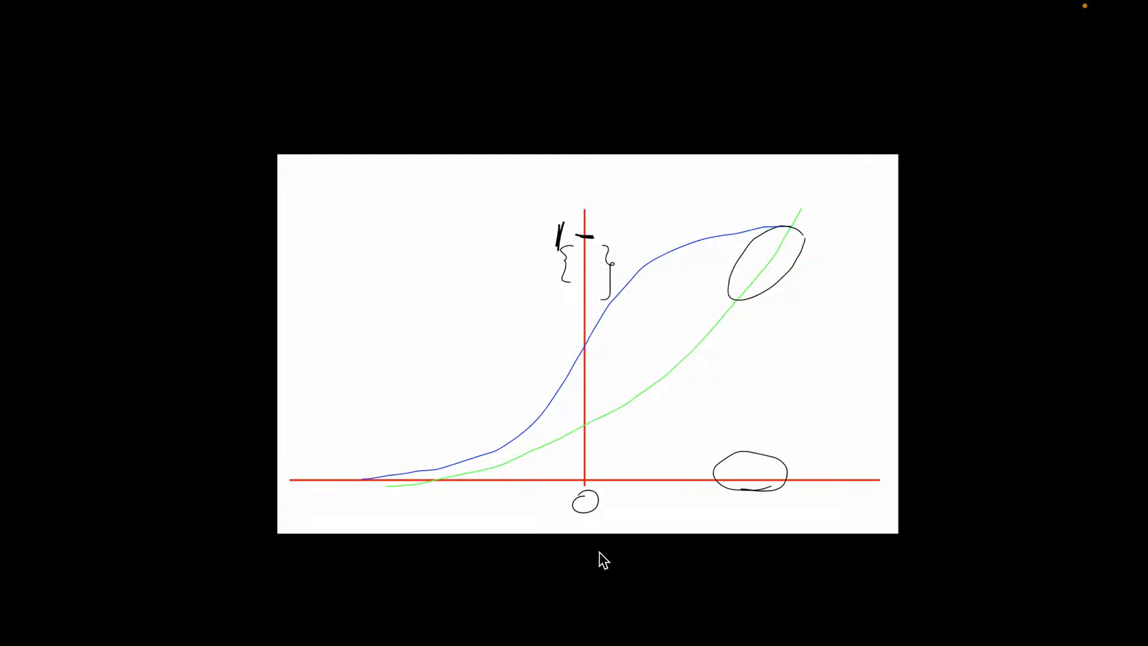